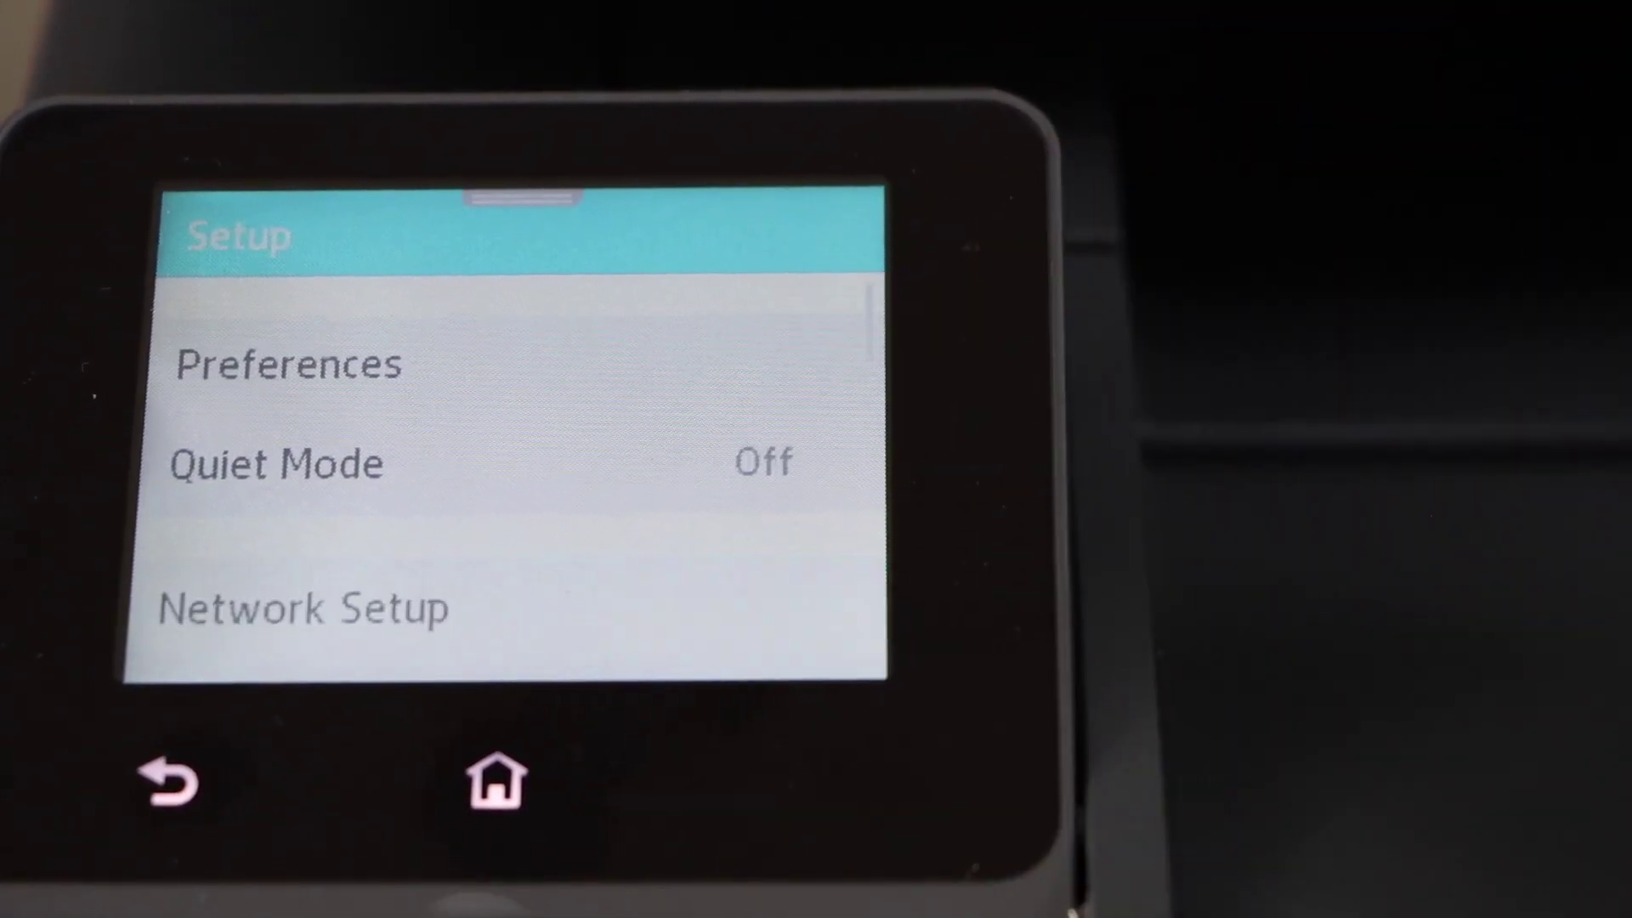
- Reach the Wireless Settings screen through Setup > Network Setup
click(306, 608)
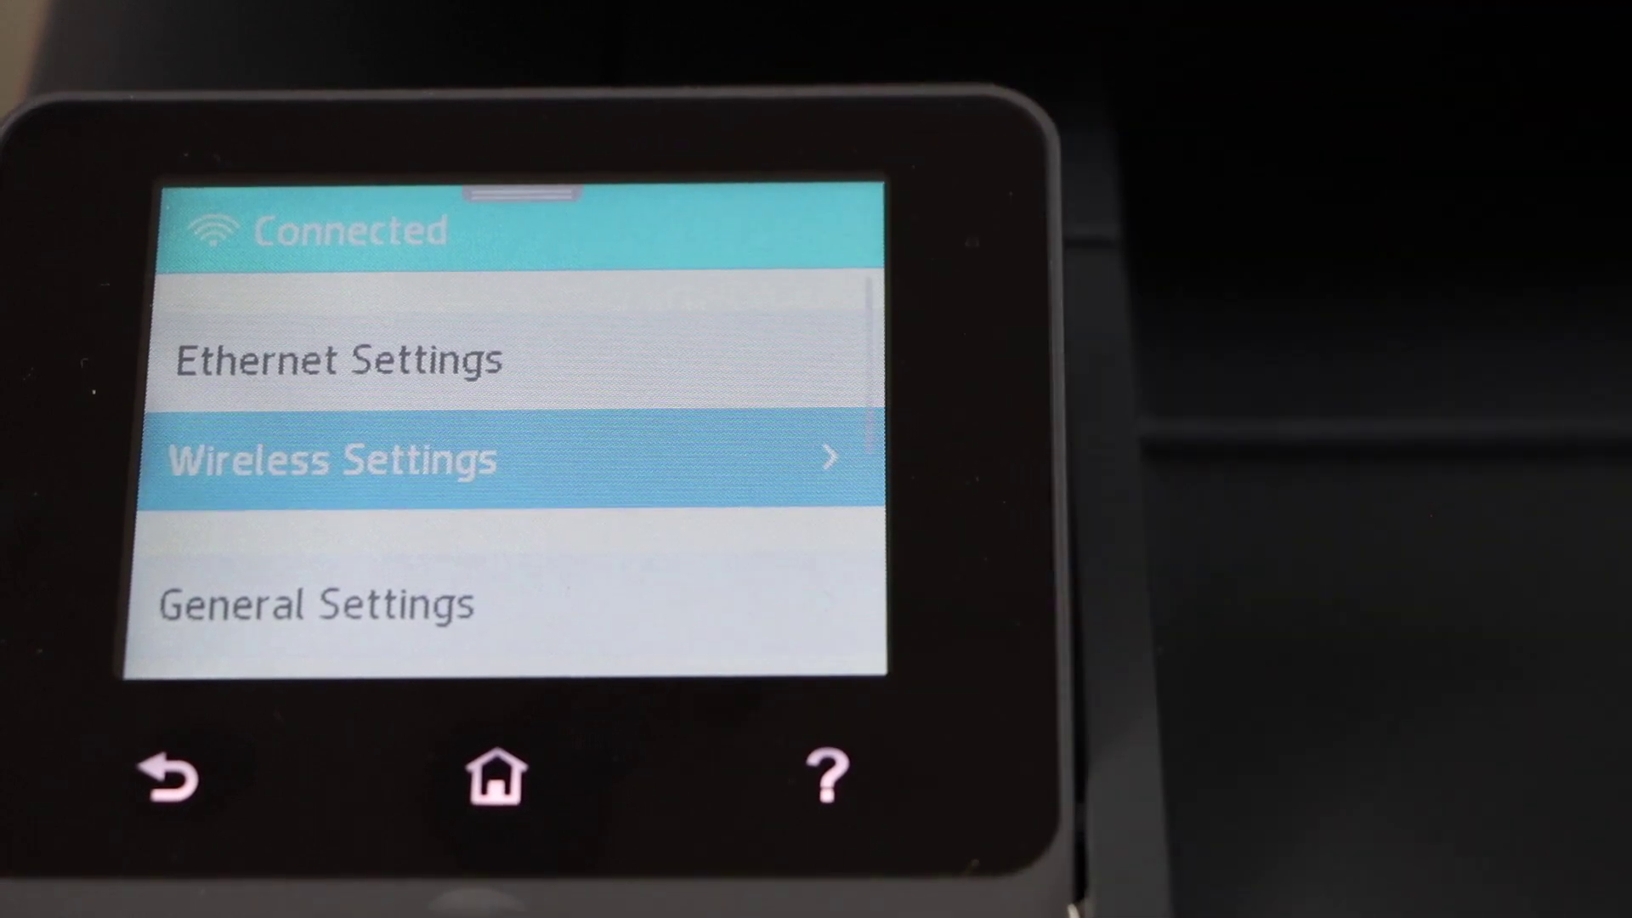
click(333, 461)
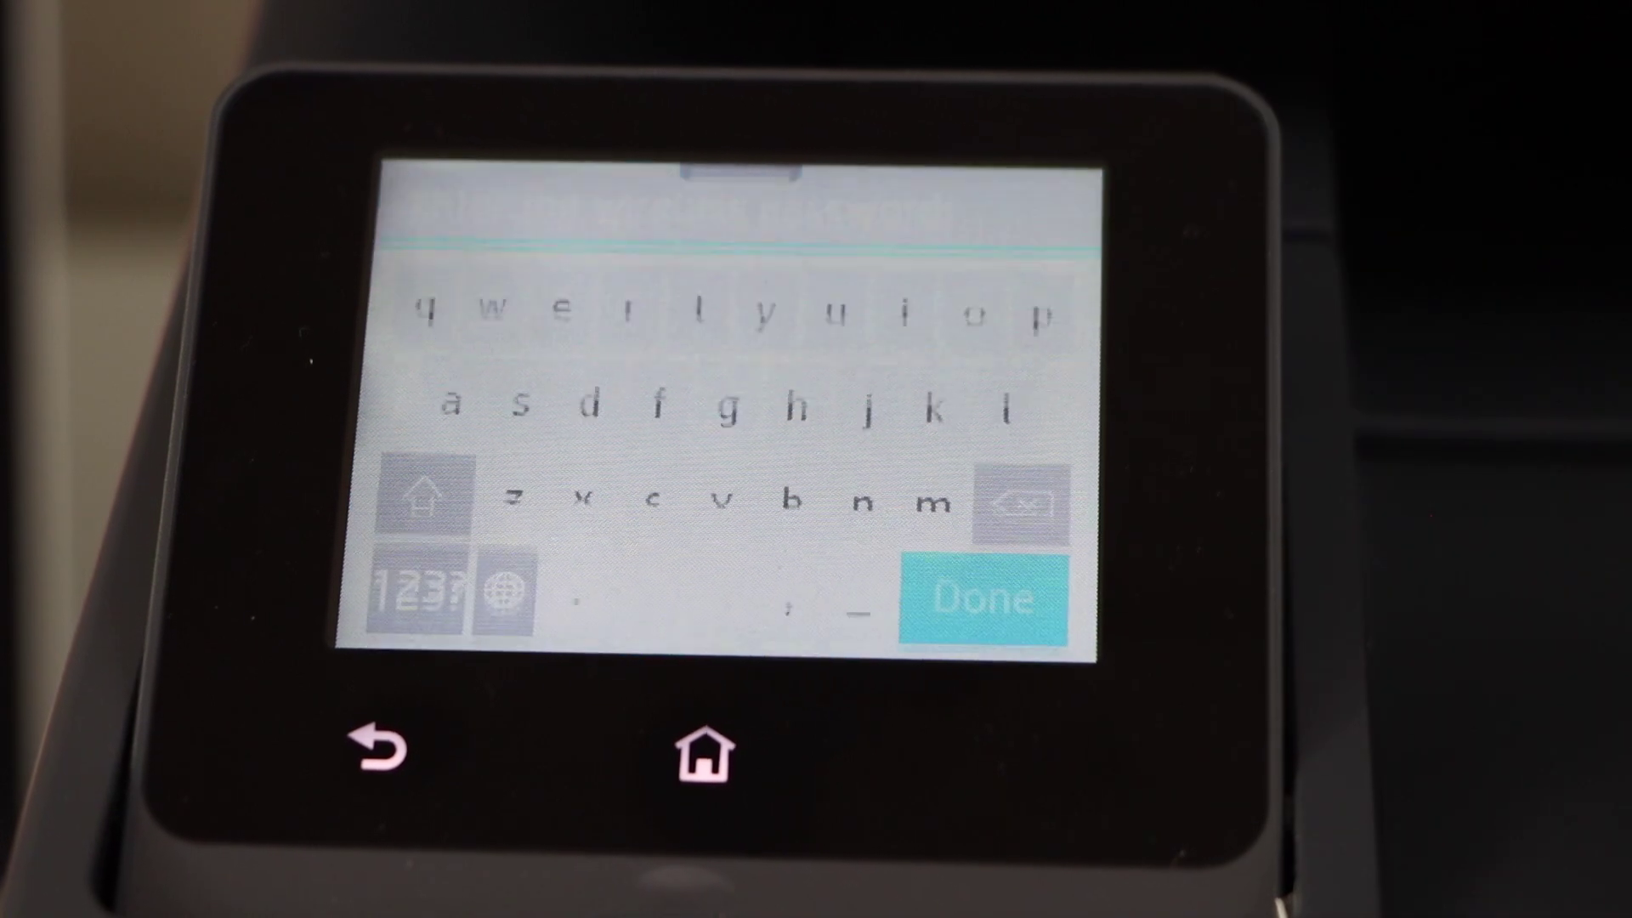
- Join the BELL451 network with the entered password and confirm the Connection Successful screen
click(983, 602)
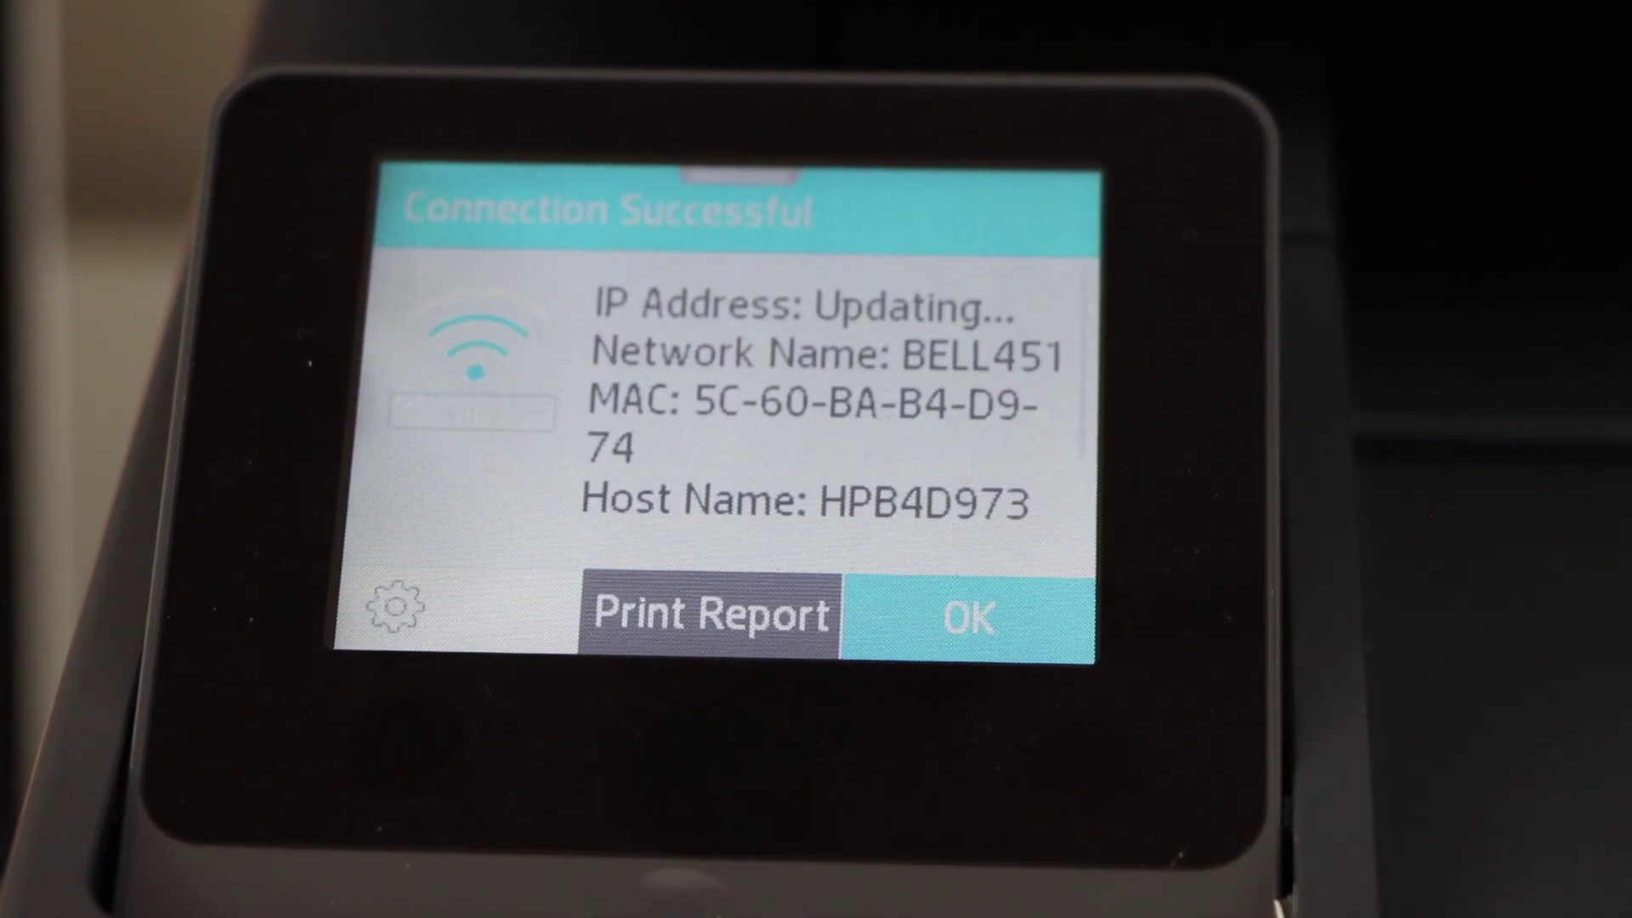
click(967, 619)
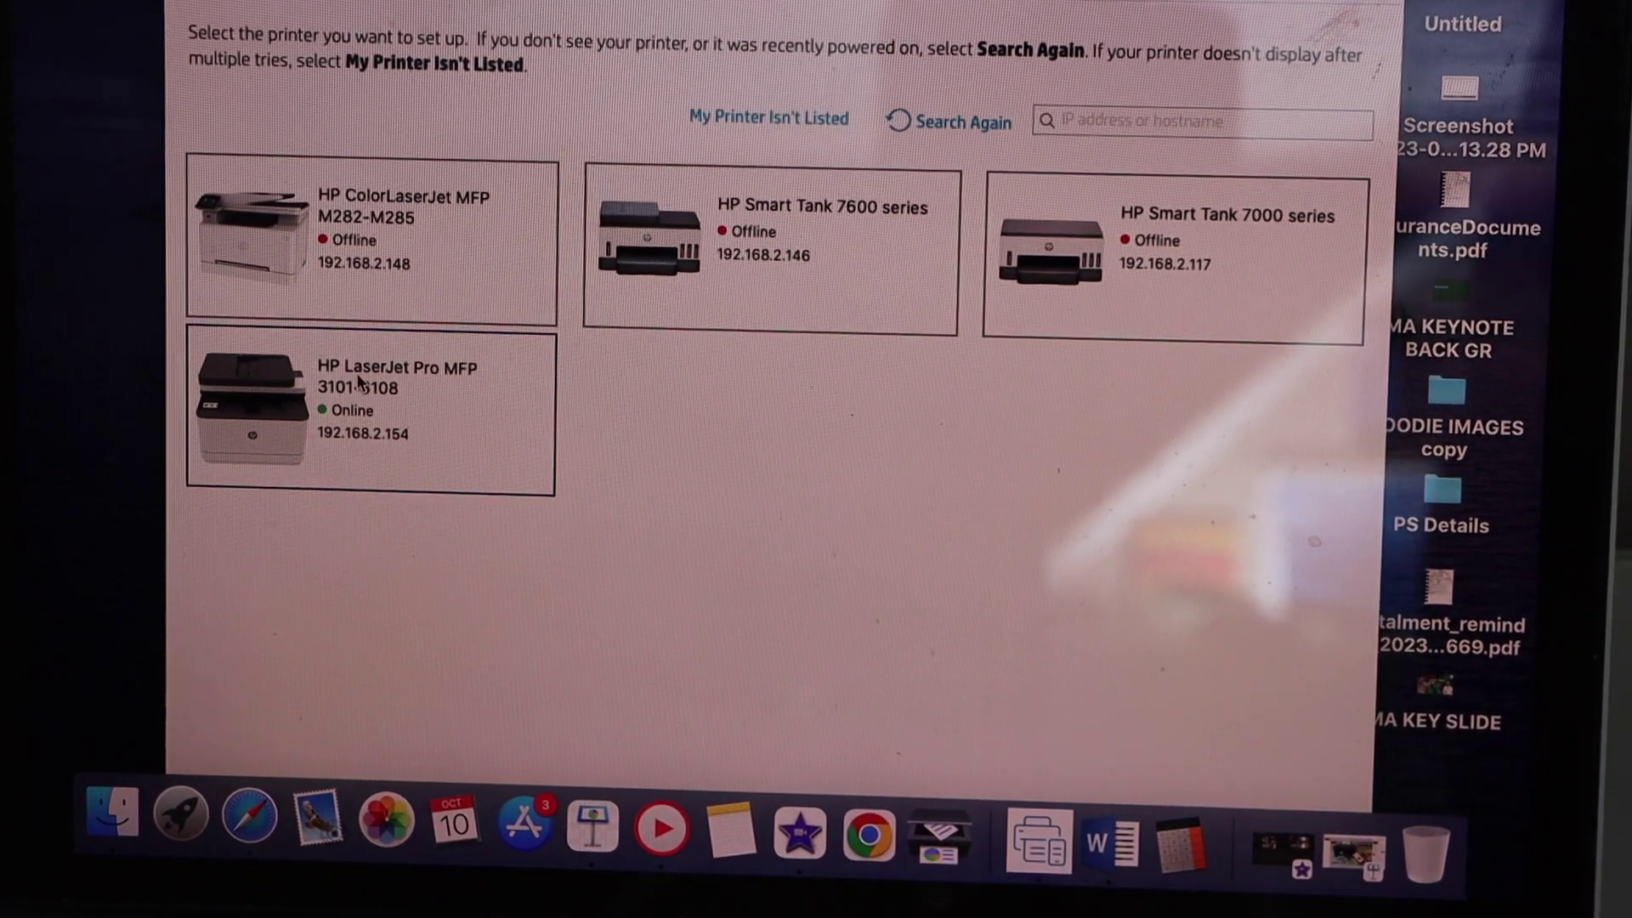
- Add the online HP LaserJet Pro MFP 3101-3108 from the Add Printer list
click(369, 408)
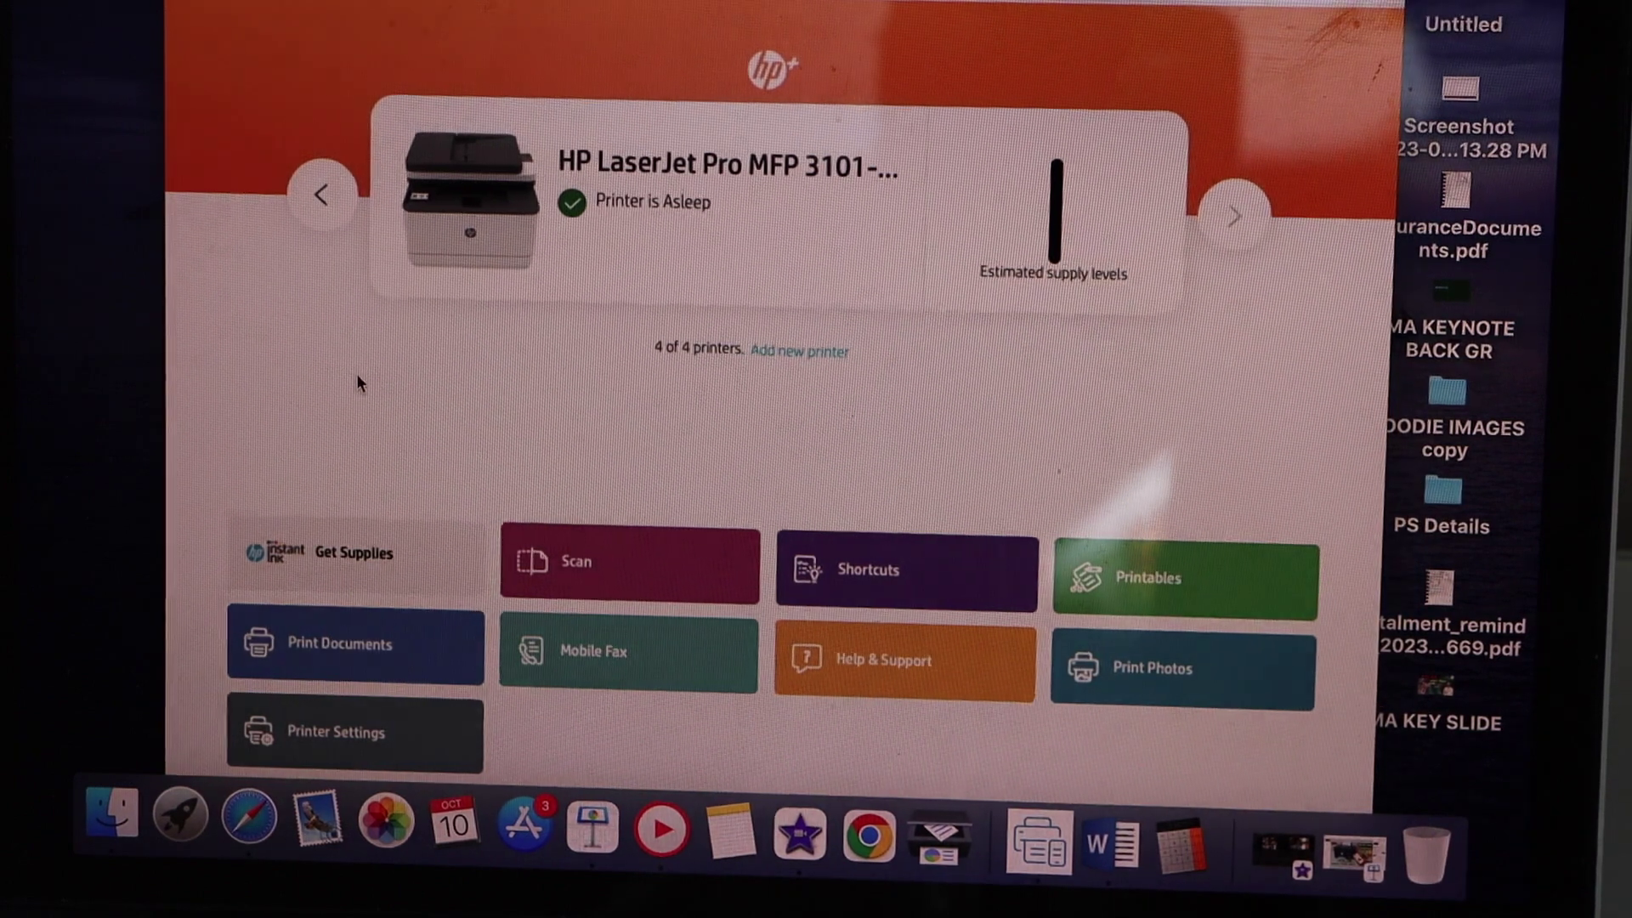